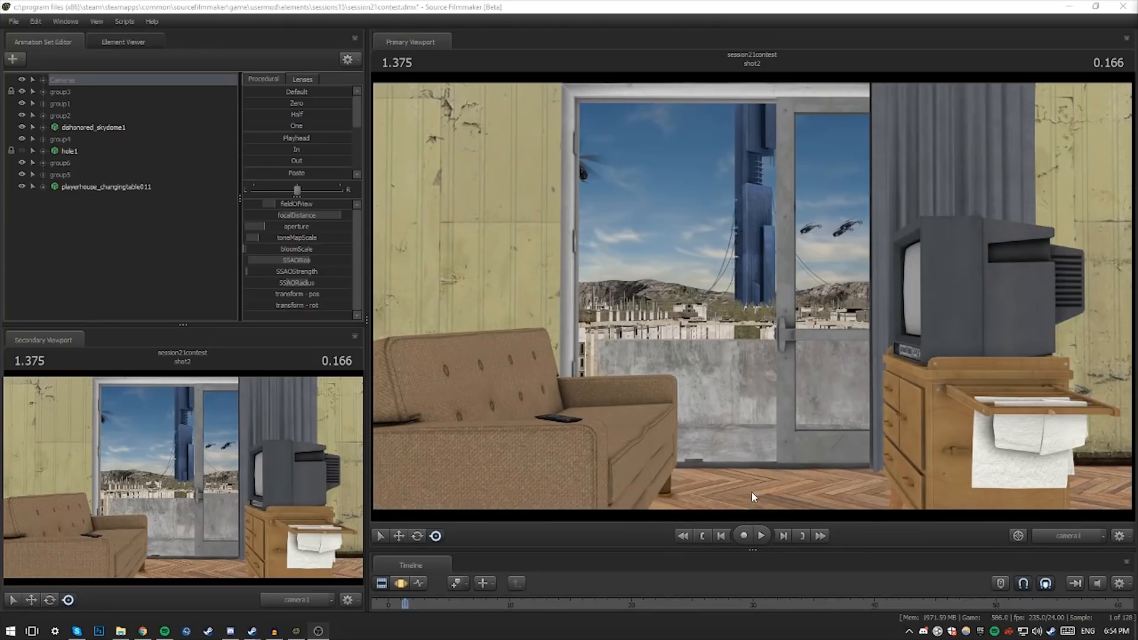
mouse_move(918, 393)
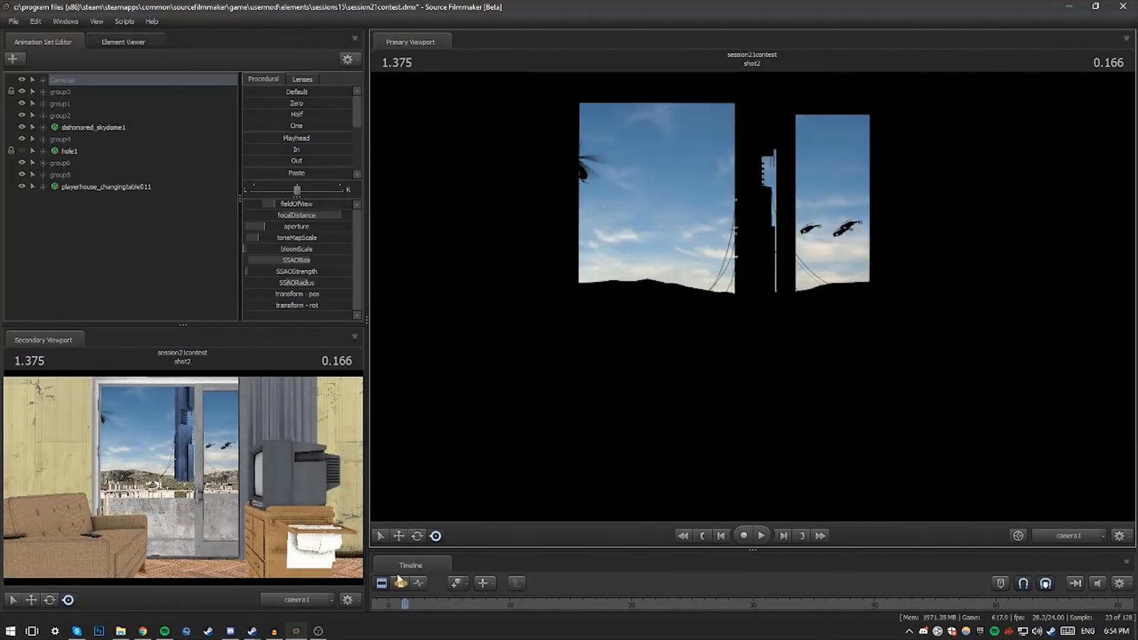
Step: Add light1 and light2 as sky lights, raising light1's horizontalFOV maximum to 180
left_click(13, 60)
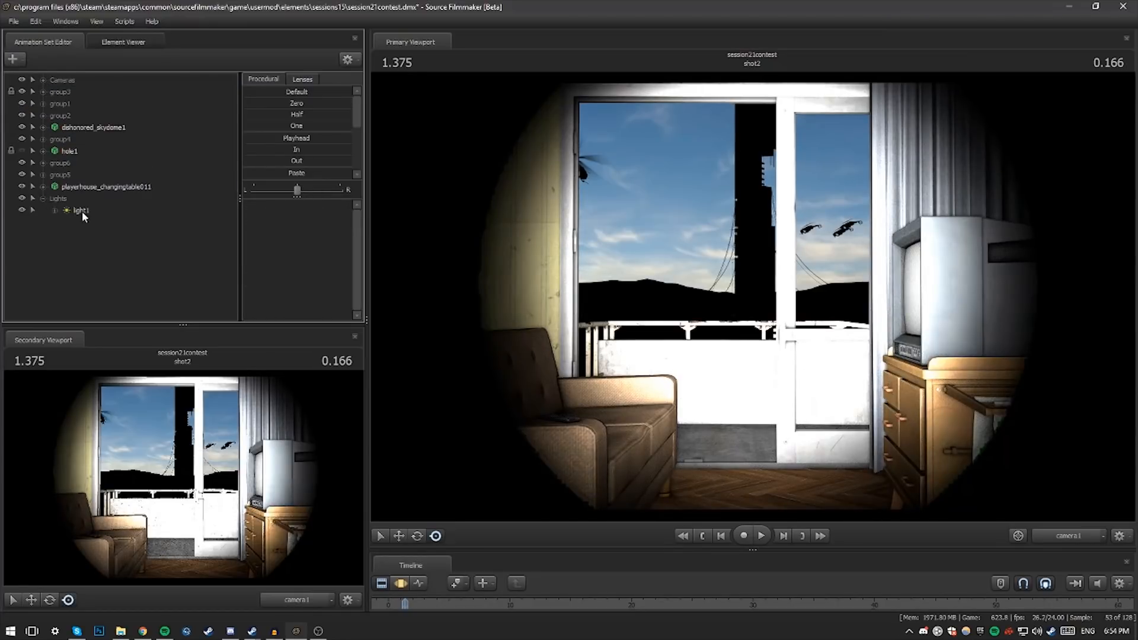
left_click(79, 210)
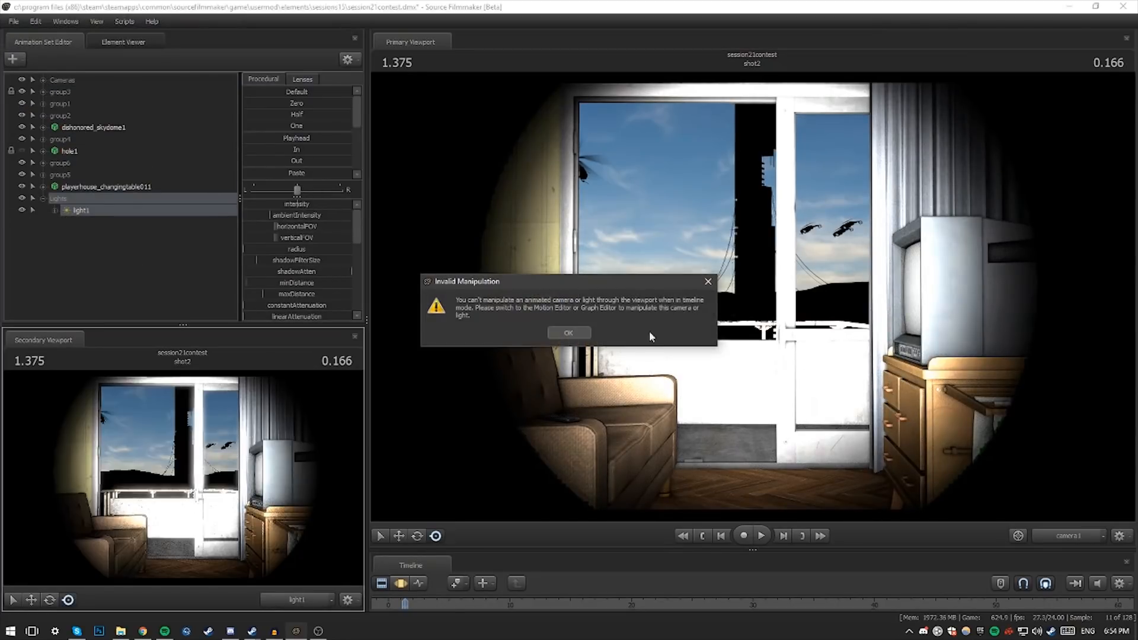
left_click(568, 332)
type("150")
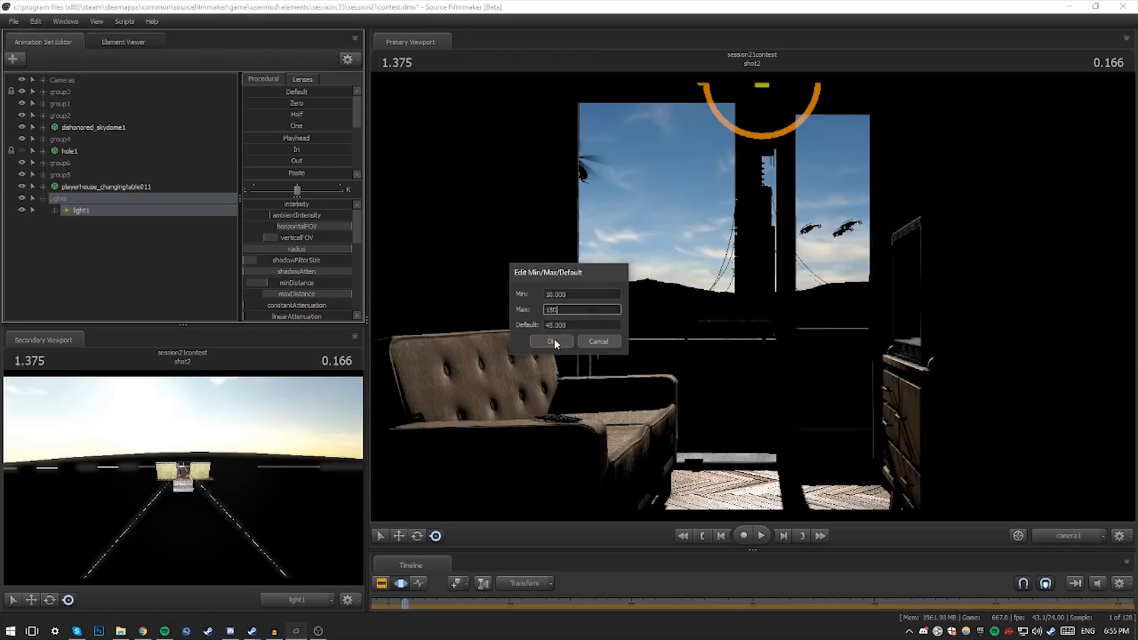
left_click(552, 341)
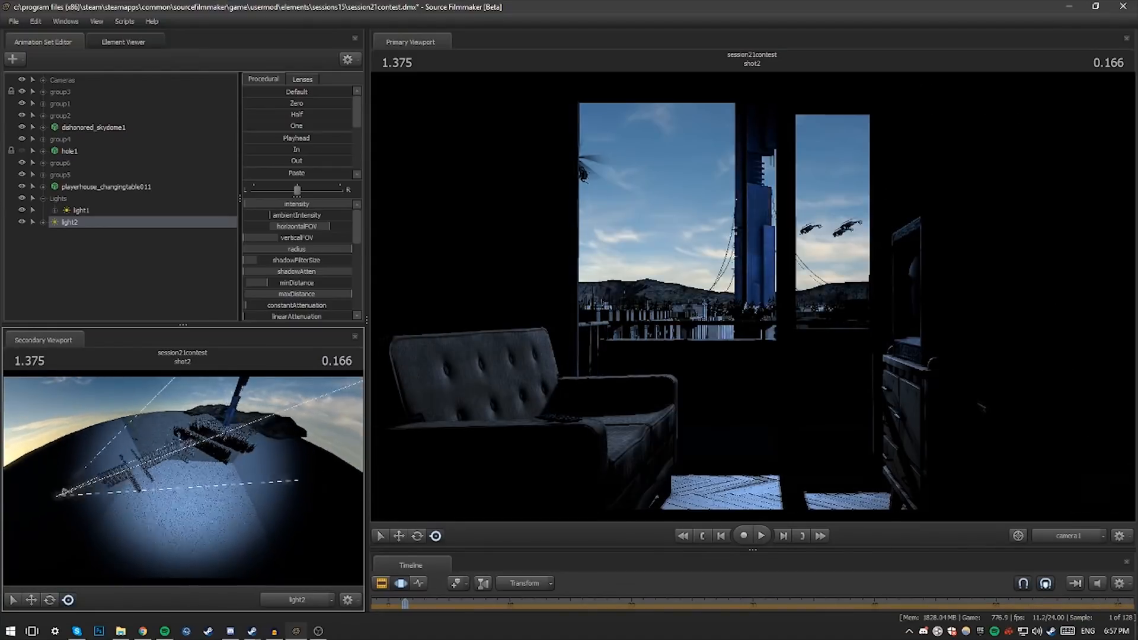
Step: Add light3, light4 and light5 and aim light5 toward the room's doorway floor
right_click(296, 266)
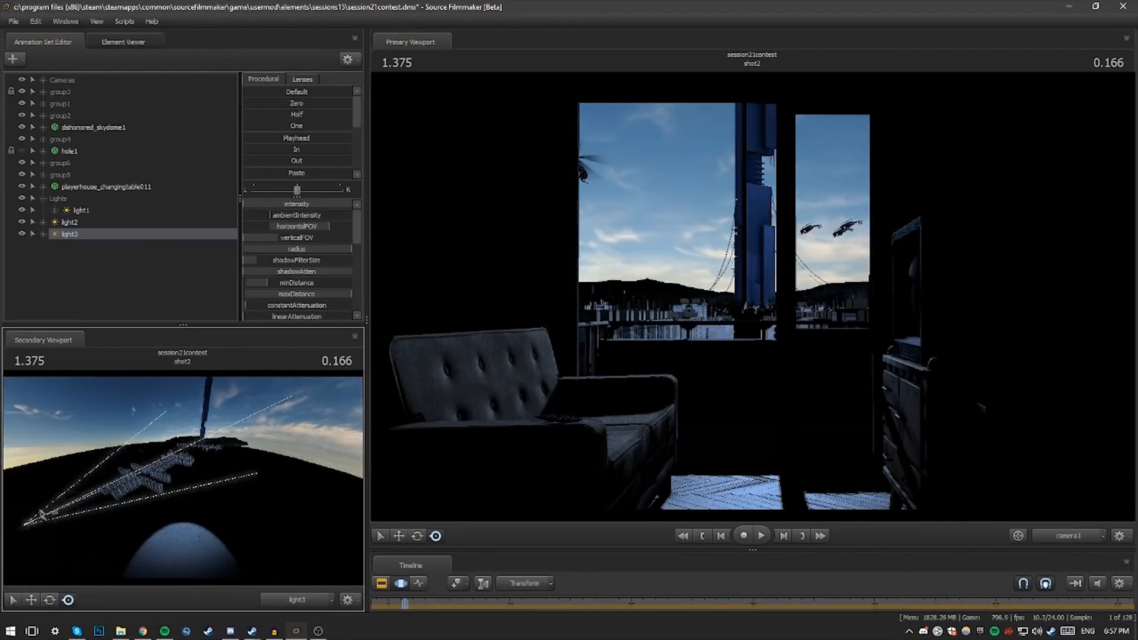
left_click(33, 233)
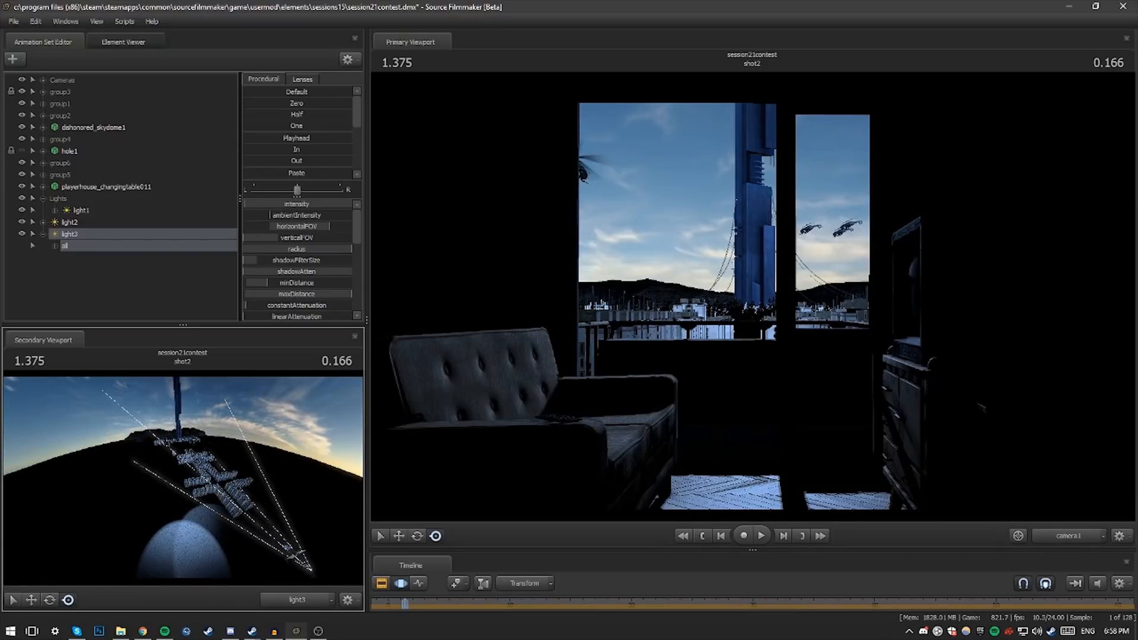
left_click(70, 221)
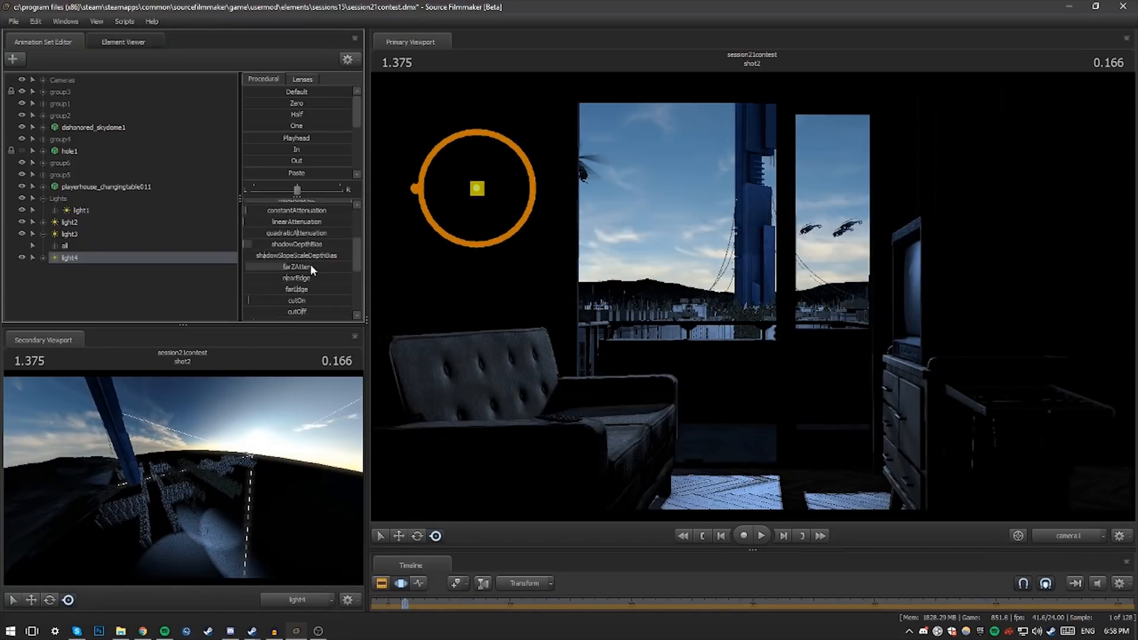
right_click(69, 257)
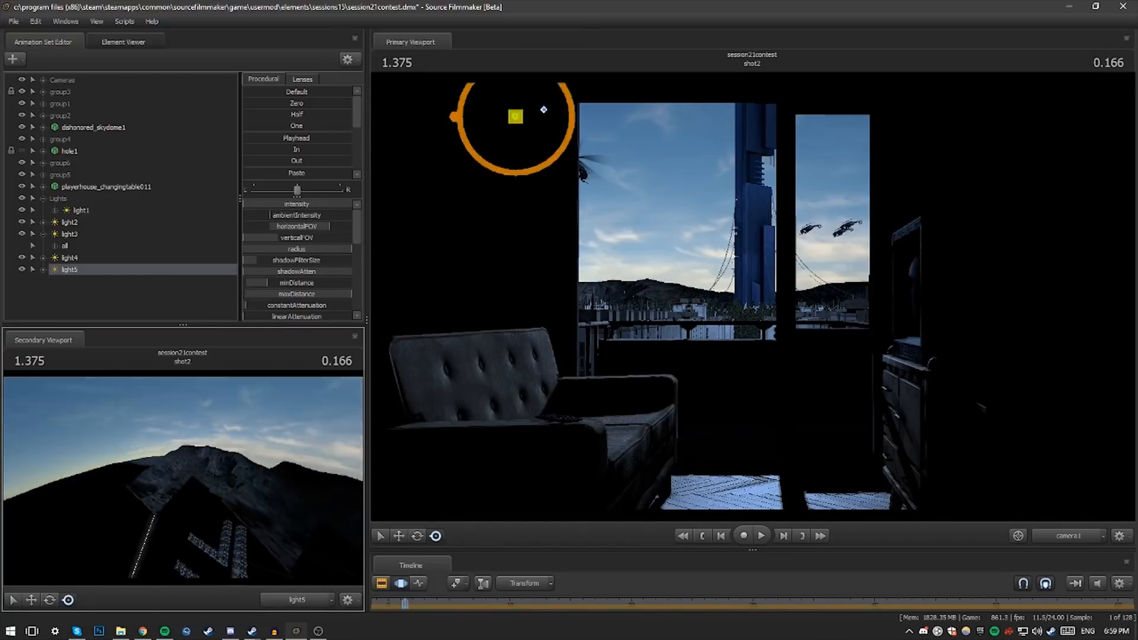
left_click_drag(513, 116, 439, 135)
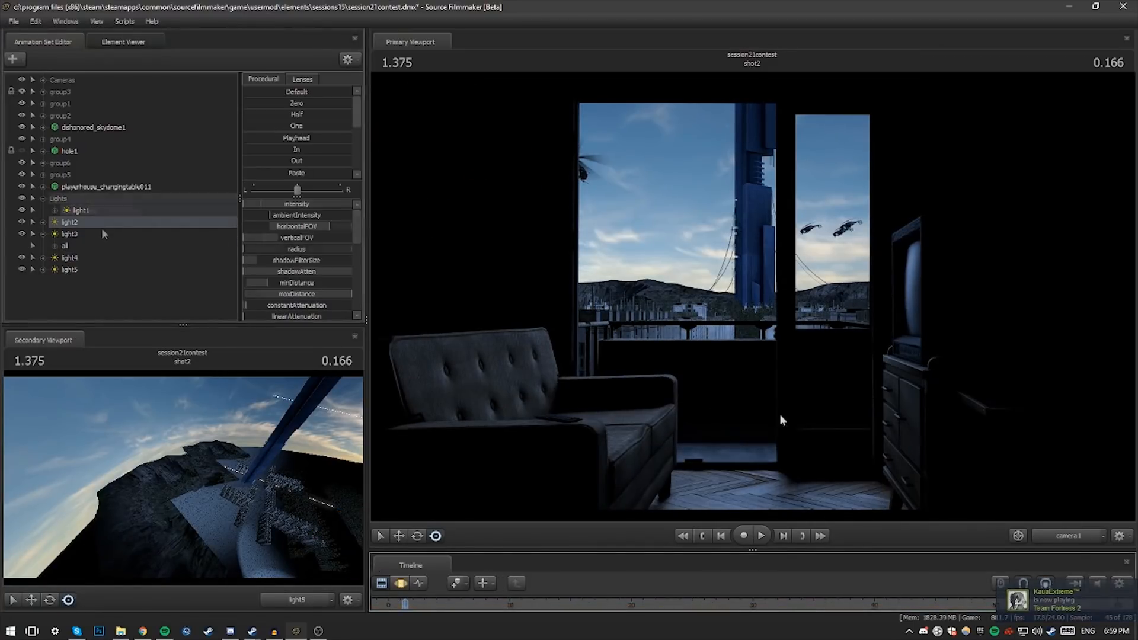
Step: Group the sky lights as 'ambient sky' and add warm light6 and light7 aimed at the sofa
left_click(13, 60)
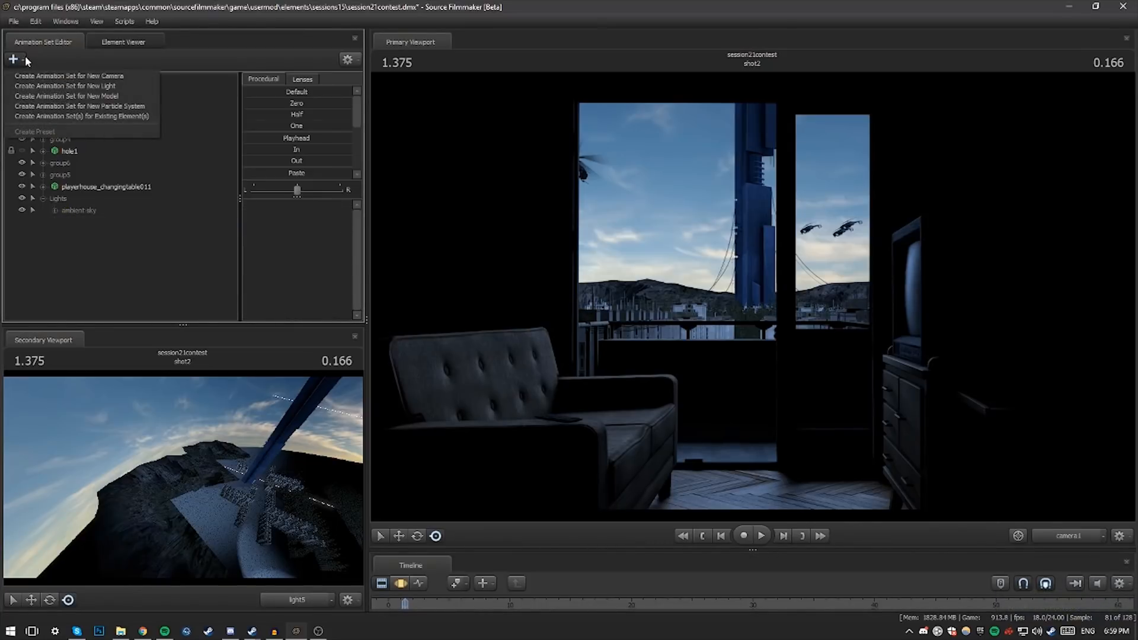
left_click(65, 86)
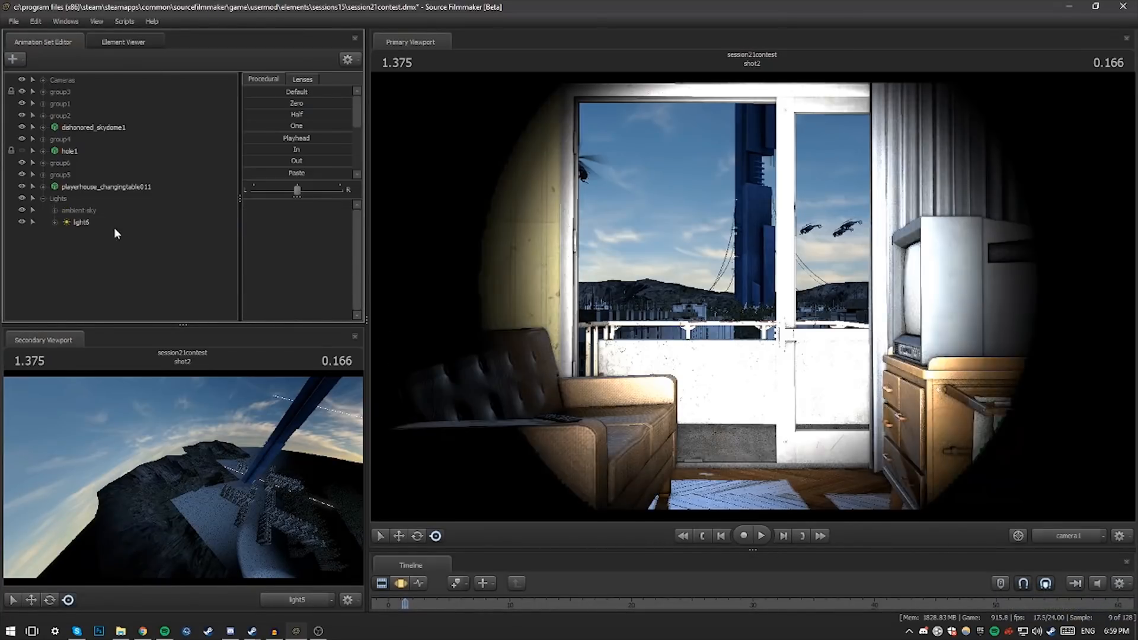
left_click(81, 222)
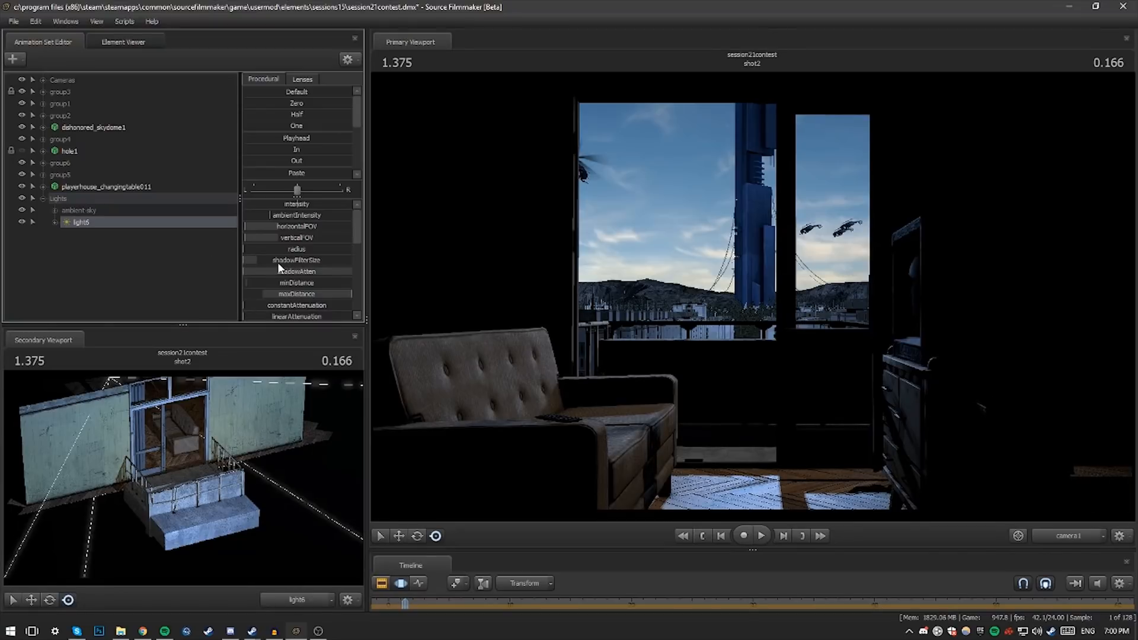
scroll("down", 3)
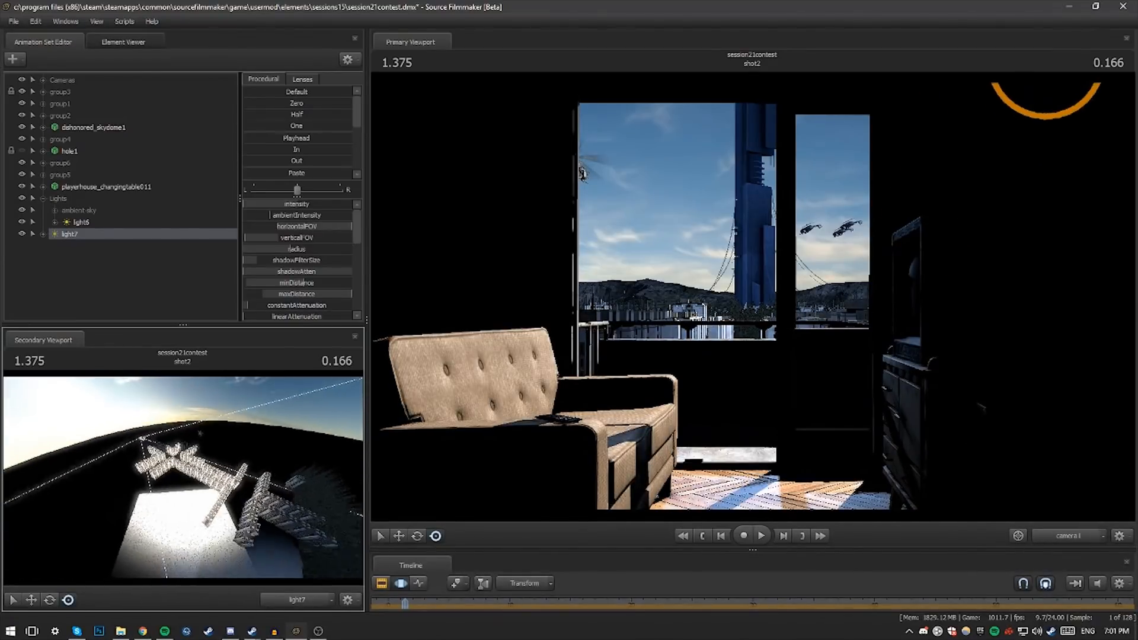
Step: Add light8 and set its horizontalFOV maximum to 120
scroll("down", 3)
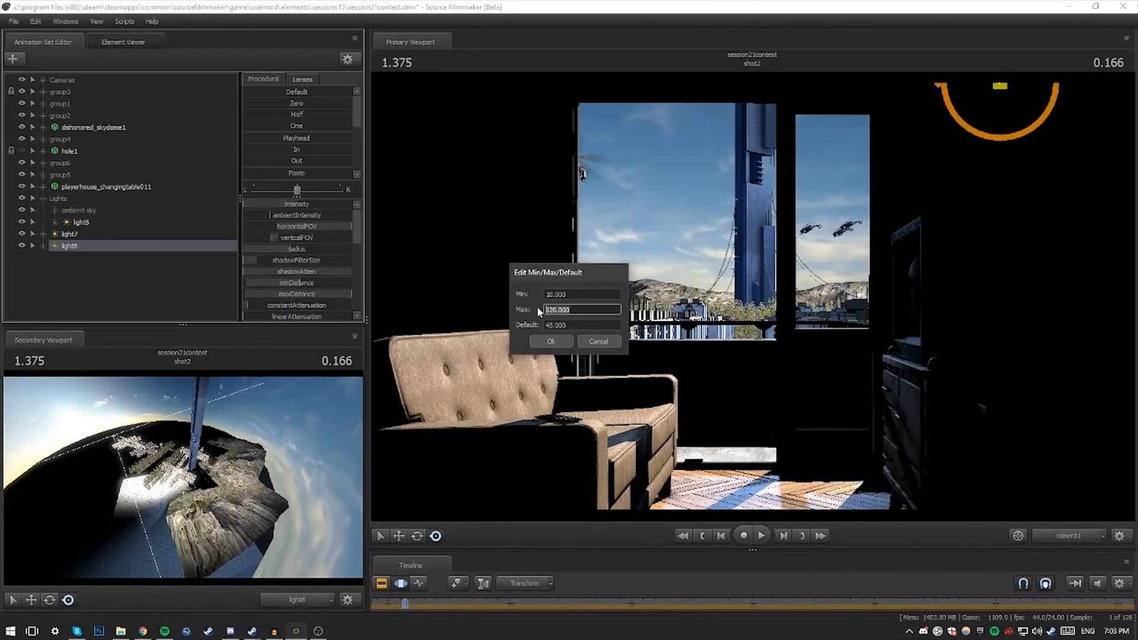
left_click(548, 341)
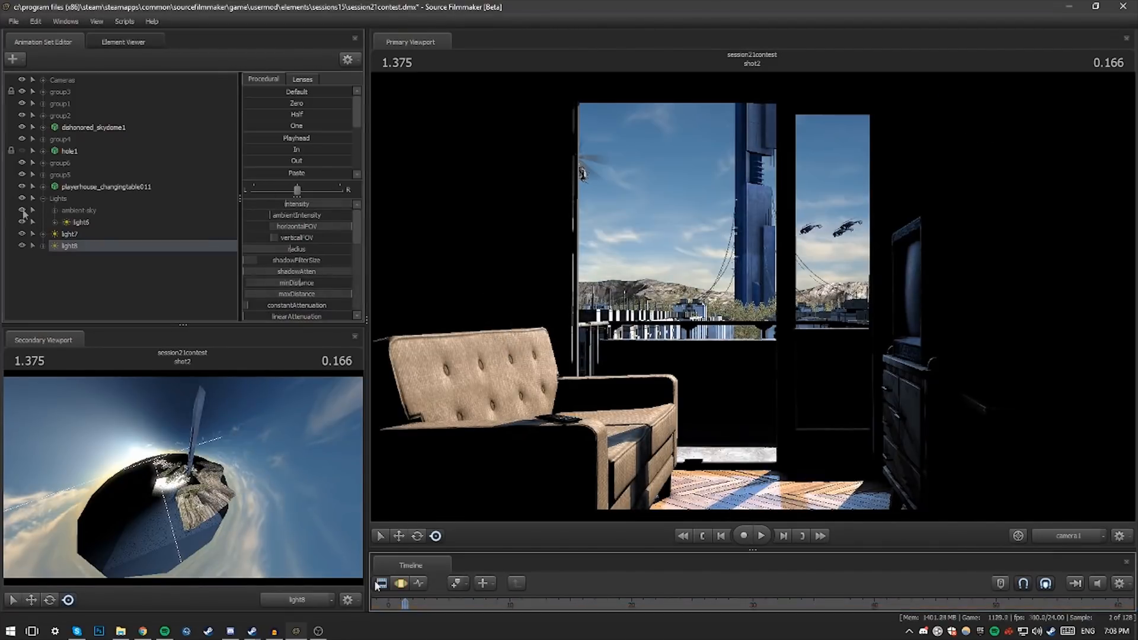
Step: Group light6–light8 as 'lightsun' and add light9 lighting the TV cabinet and sofa
left_click(13, 60)
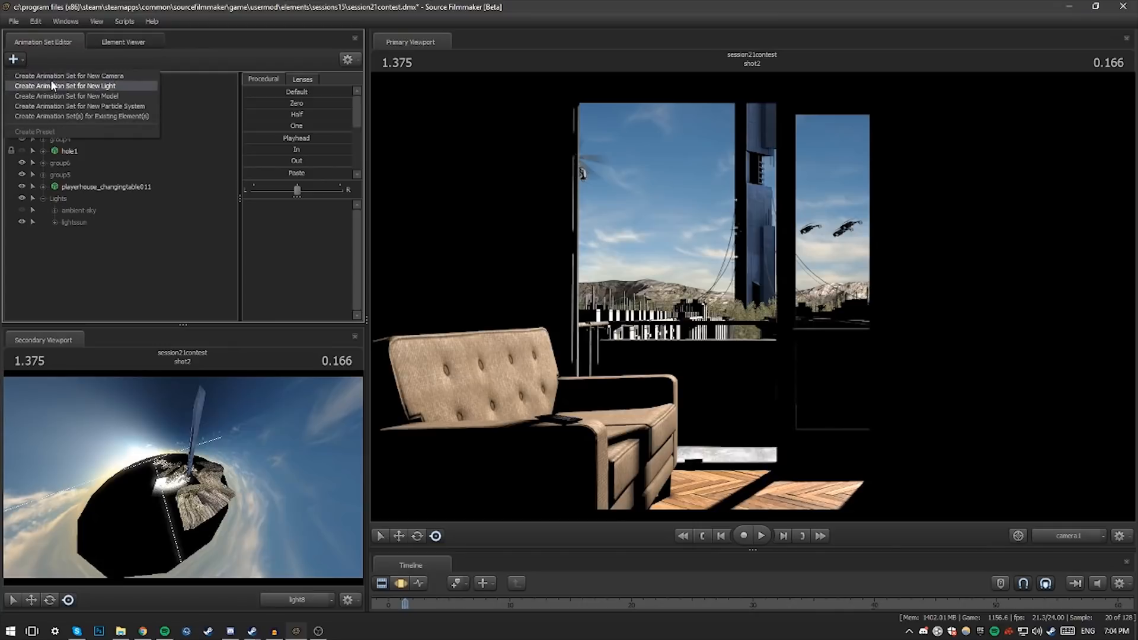
left_click(64, 85)
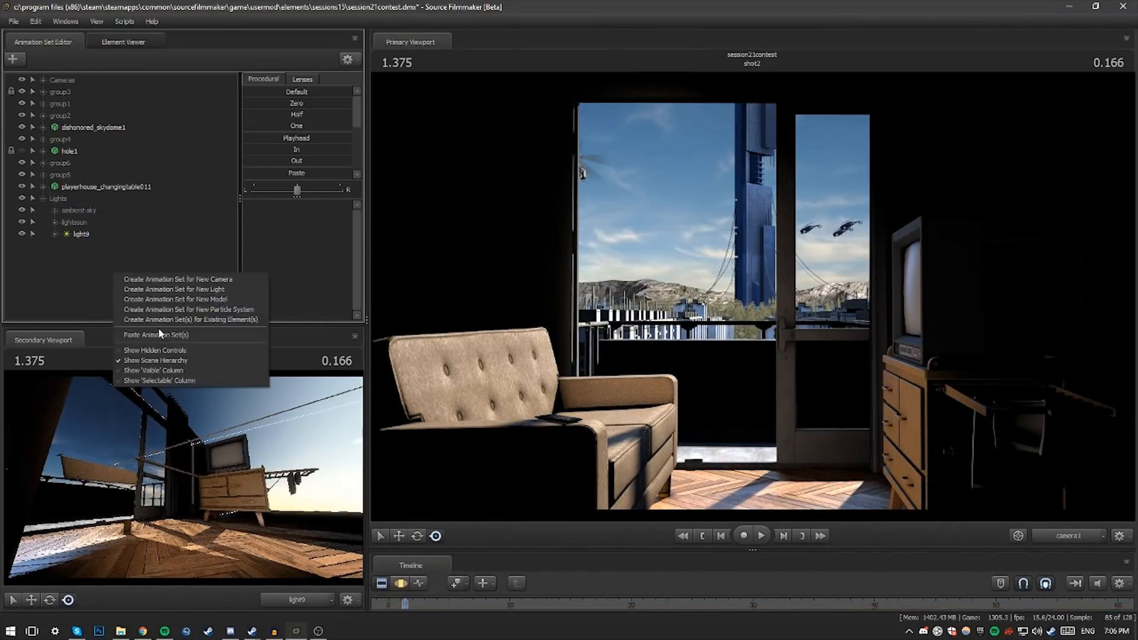
Step: Add bounce lights light10–light15, copy light15 as light16, and adjust maxDistance Min/Max/Default
left_click(176, 290)
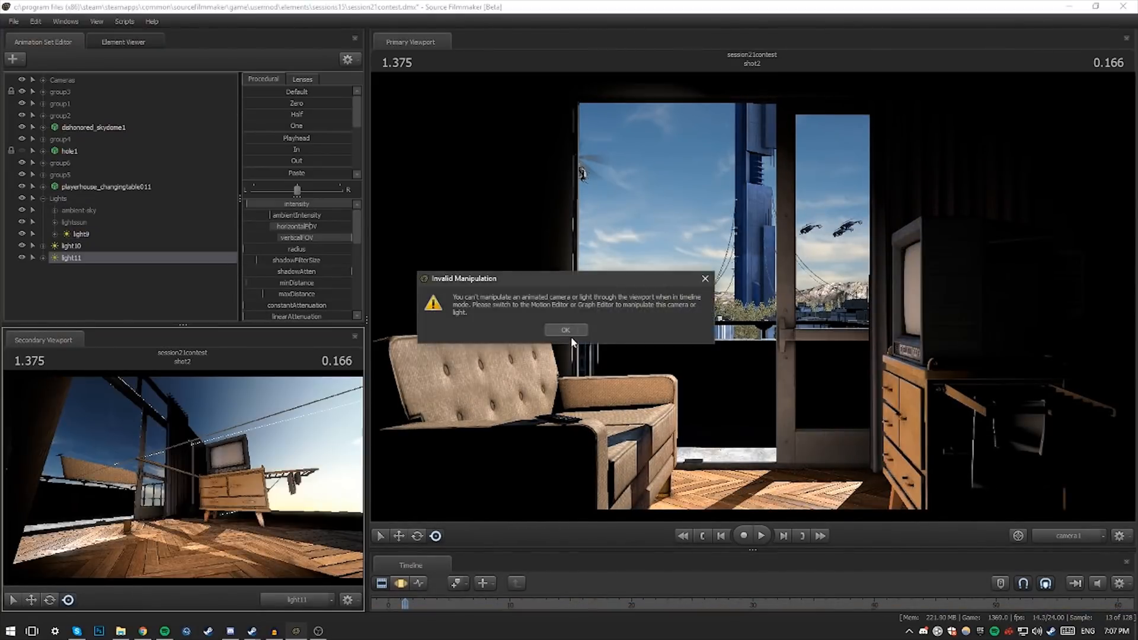
left_click(565, 331)
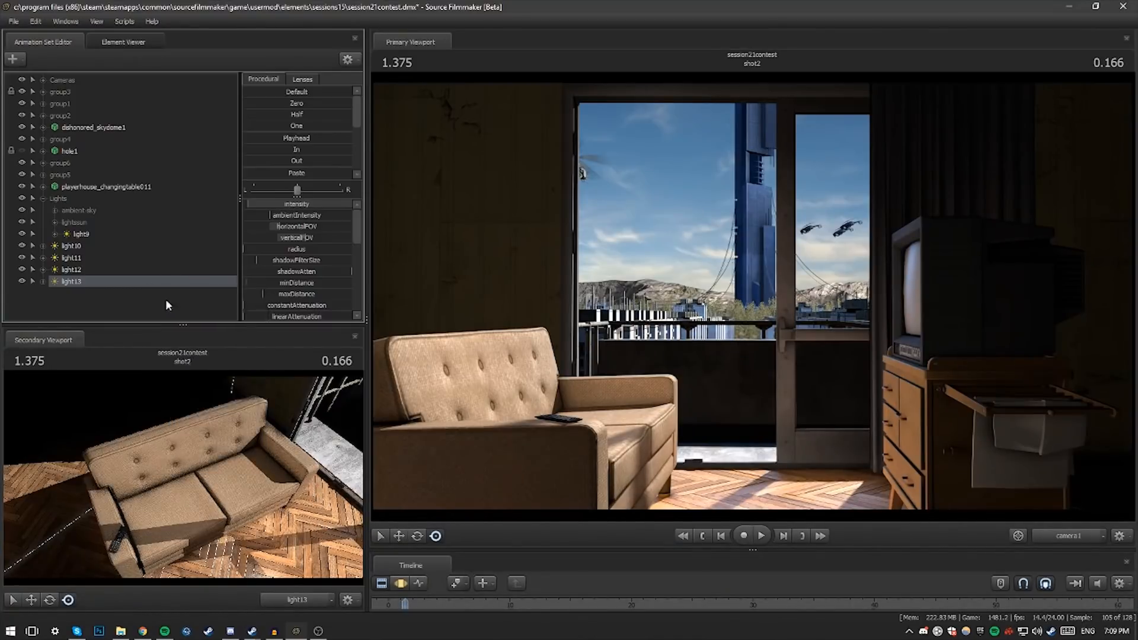
left_click(71, 293)
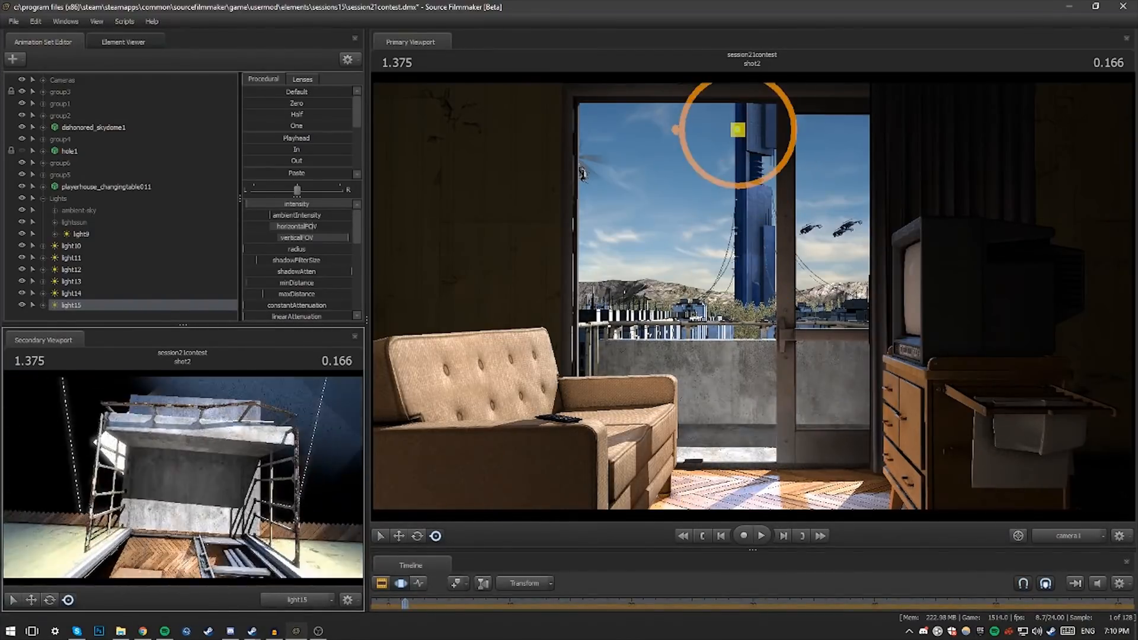
right_click(71, 305)
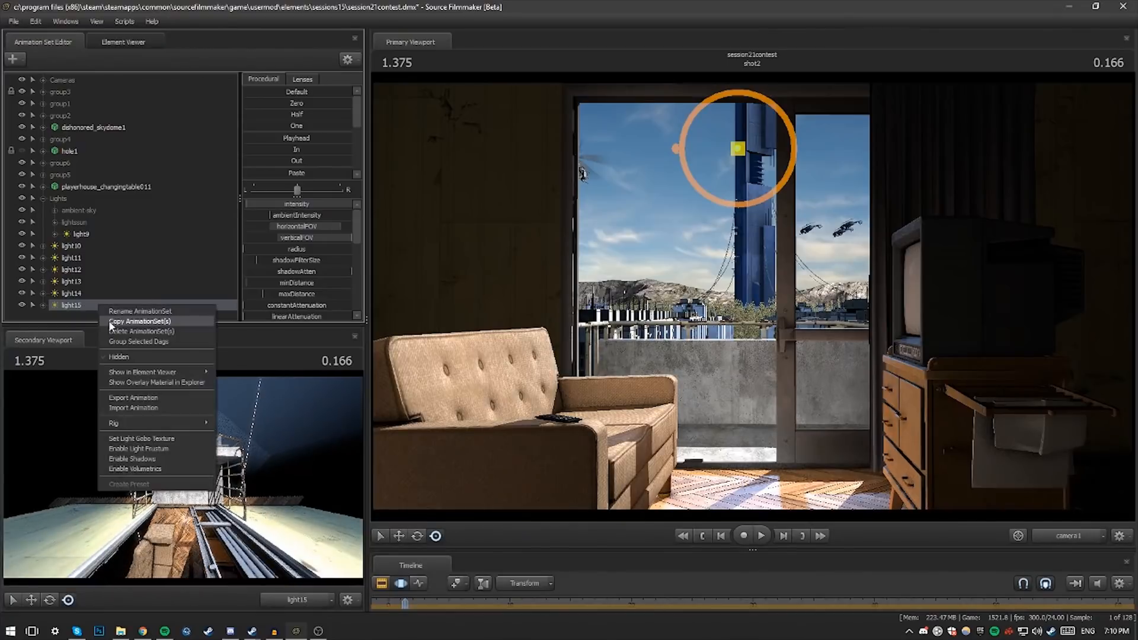
left_click(139, 322)
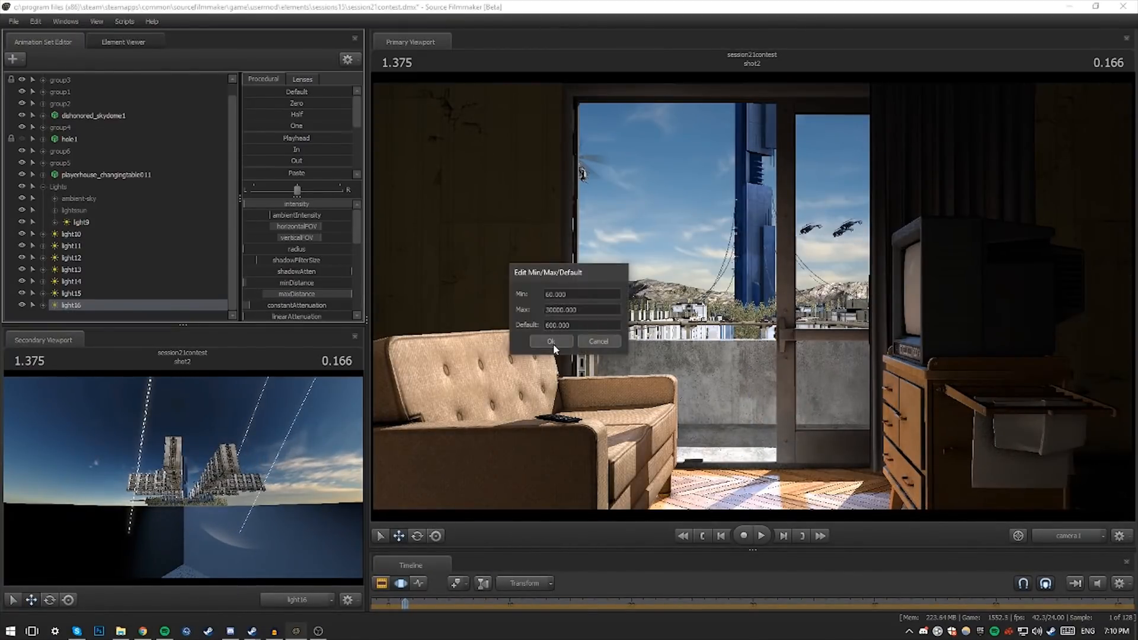
left_click(550, 341)
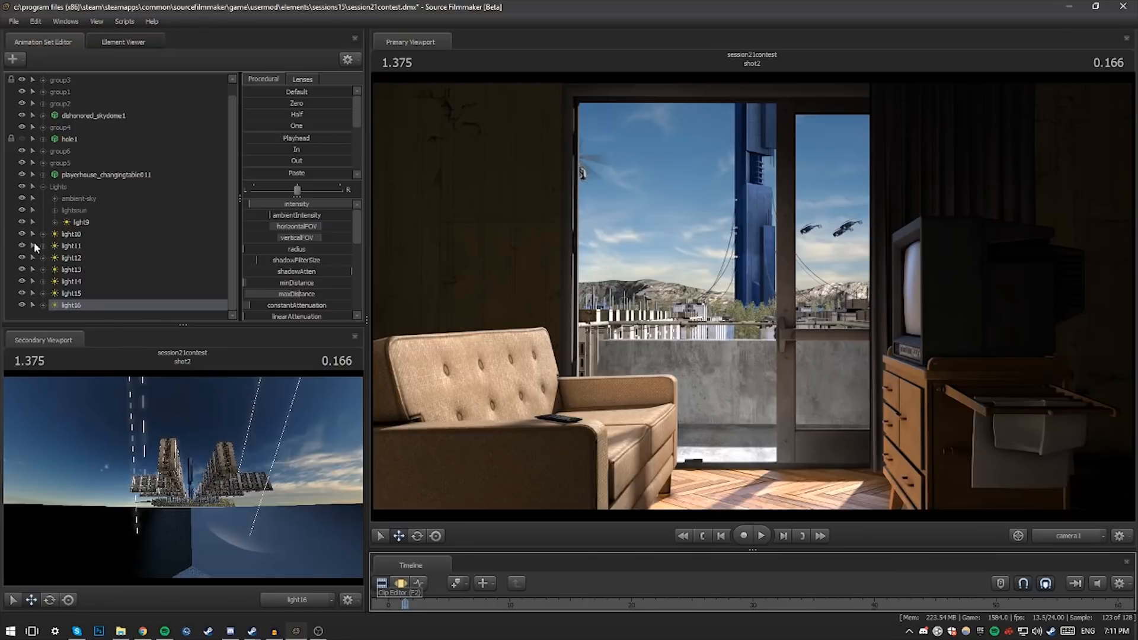
Step: Group light9 through light16 via Group Selected Dags and rename the group 'bouncelights'
right_click(71, 234)
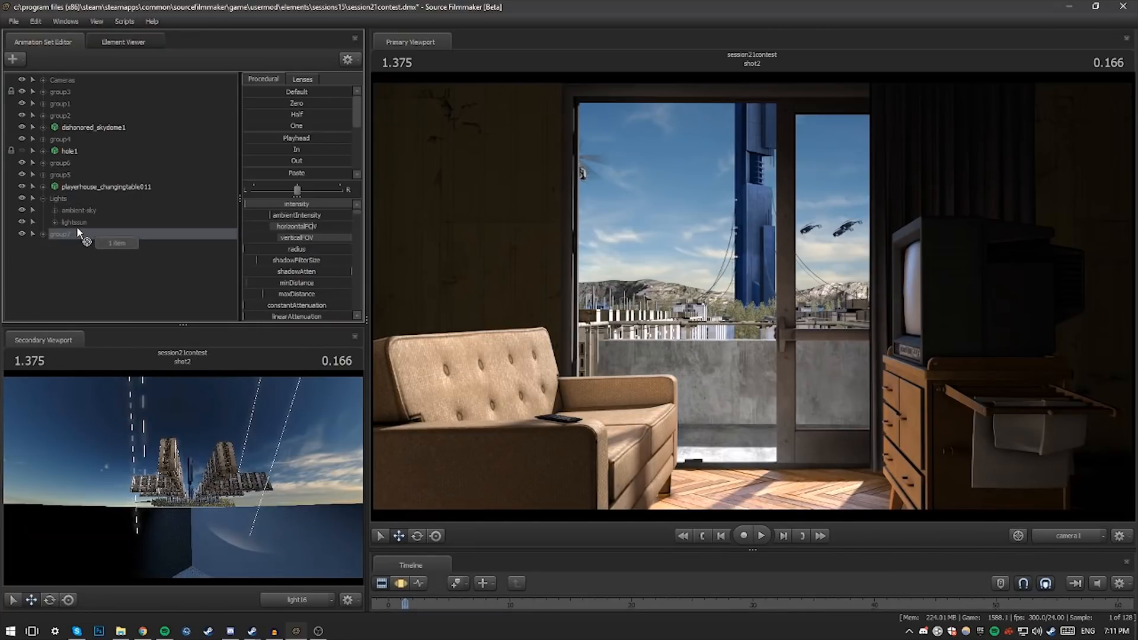
double_click(71, 233)
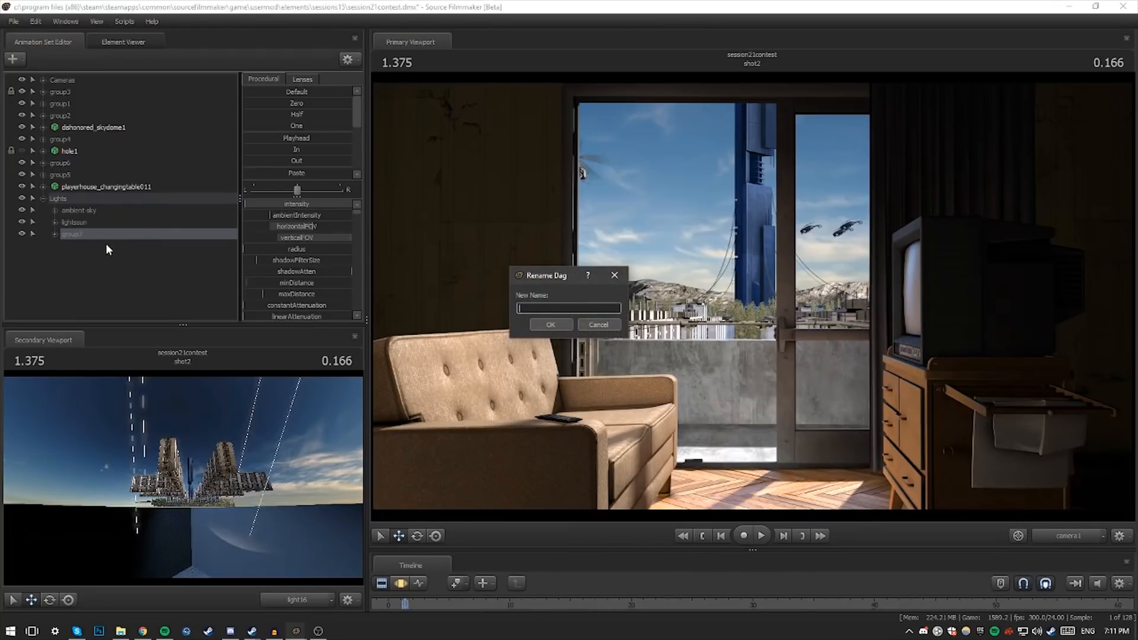
left_click(549, 325)
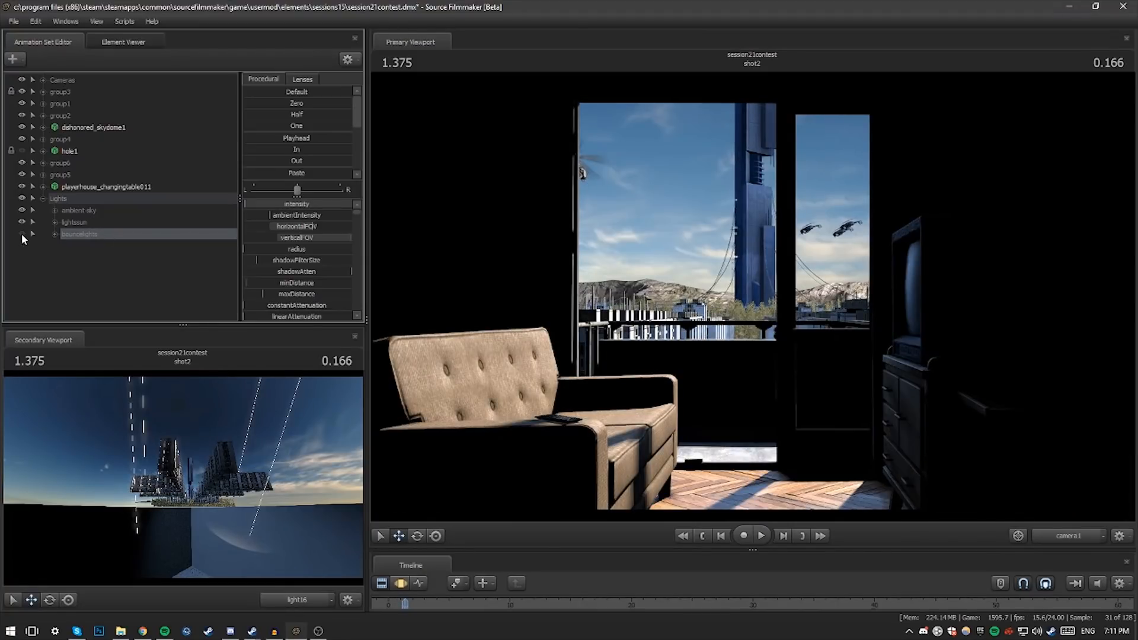
left_click(21, 233)
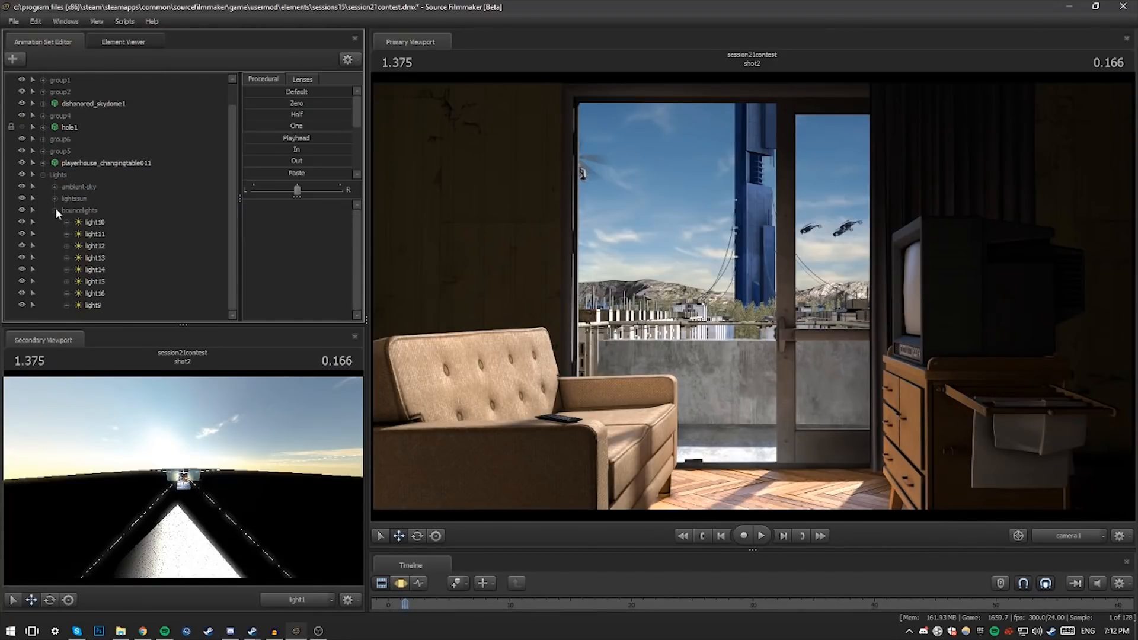
Step: Add light17 and light18 beneath the bouncelights group
left_click(13, 59)
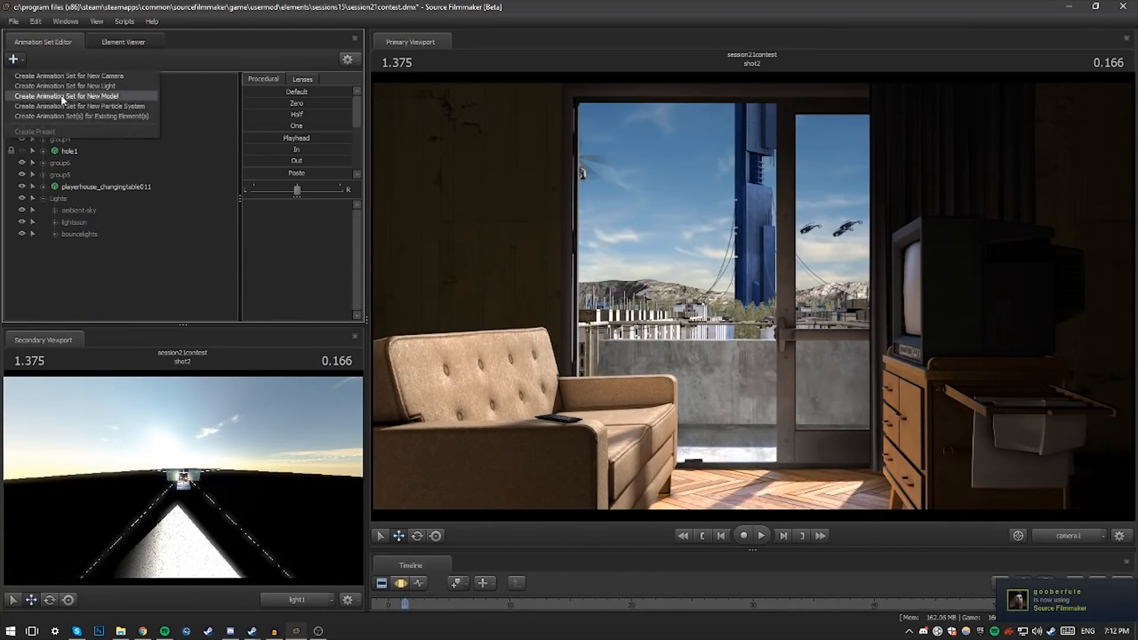
left_click(65, 86)
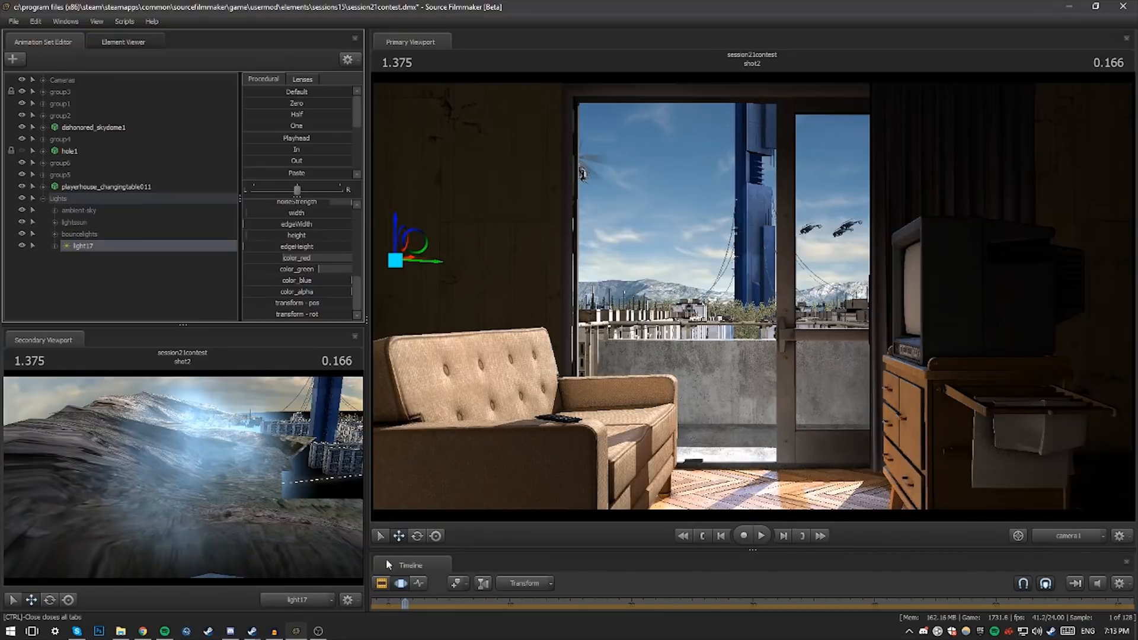
left_click(33, 211)
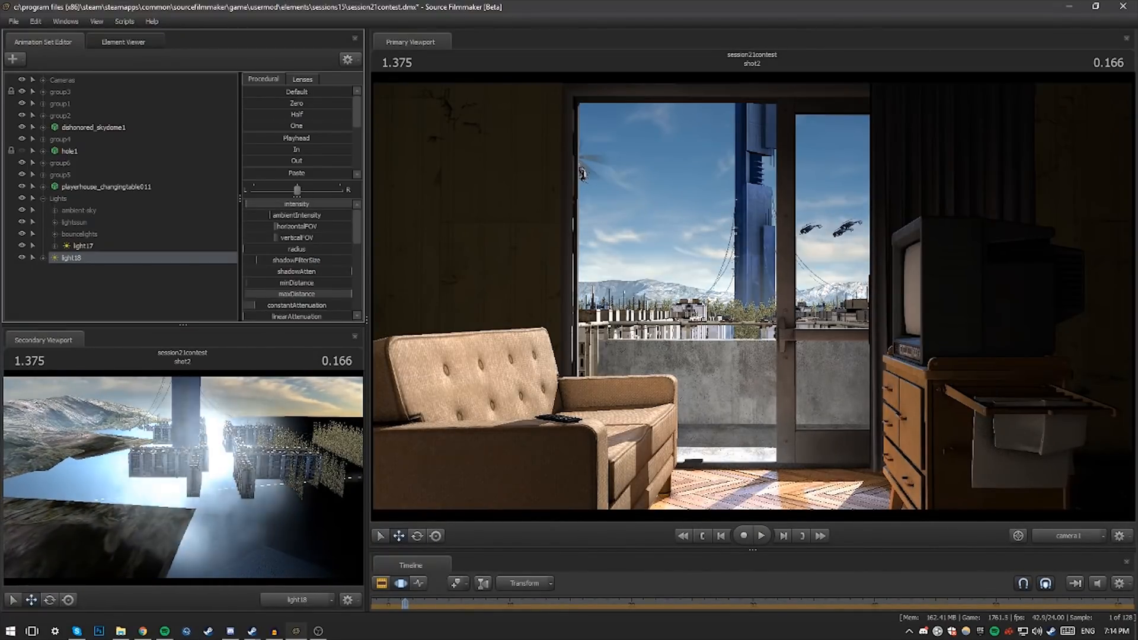
Step: Add volumetric light20 at the window and group it as 'fog'
left_click(71, 269)
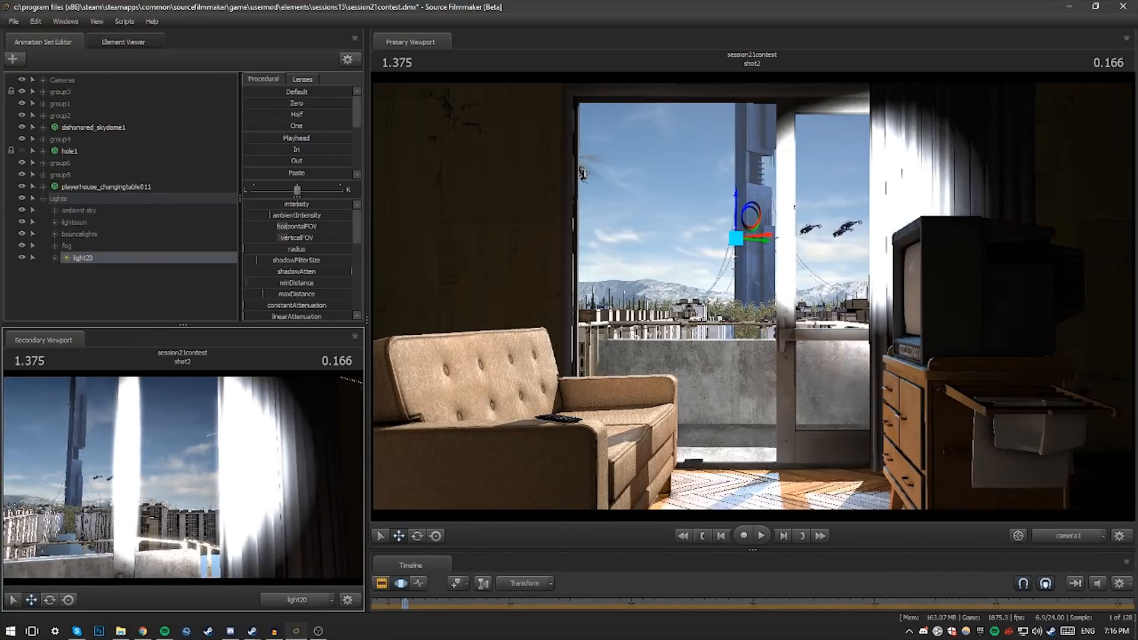
Step: Adjust light20's volumetricIntensity and switch the timeline to the Motion Editor
left_click(123, 42)
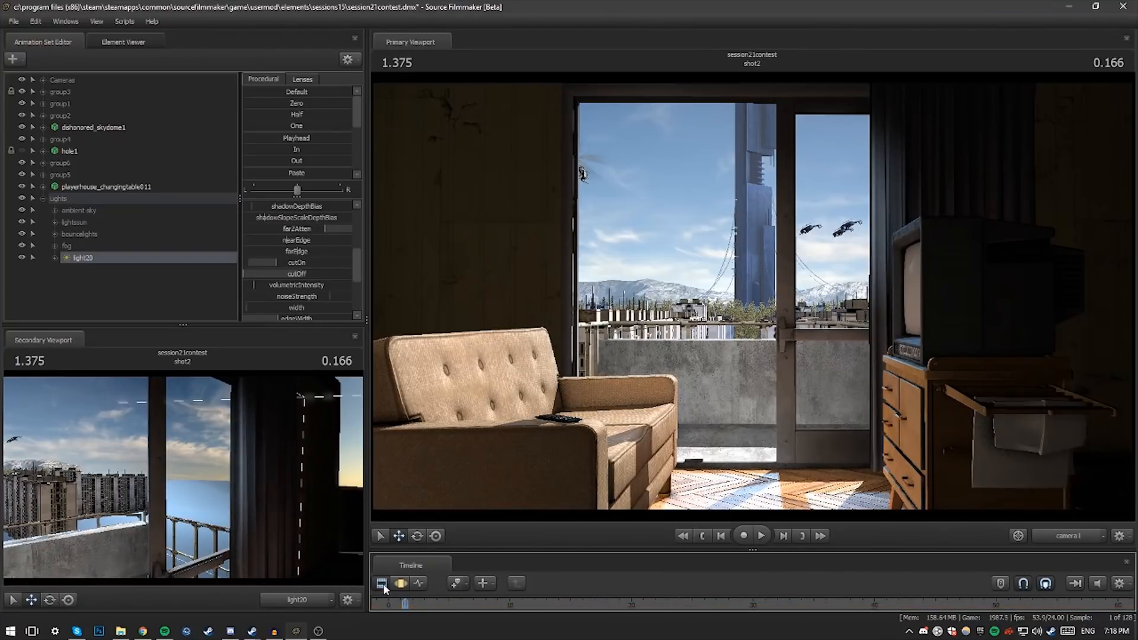
left_click(381, 583)
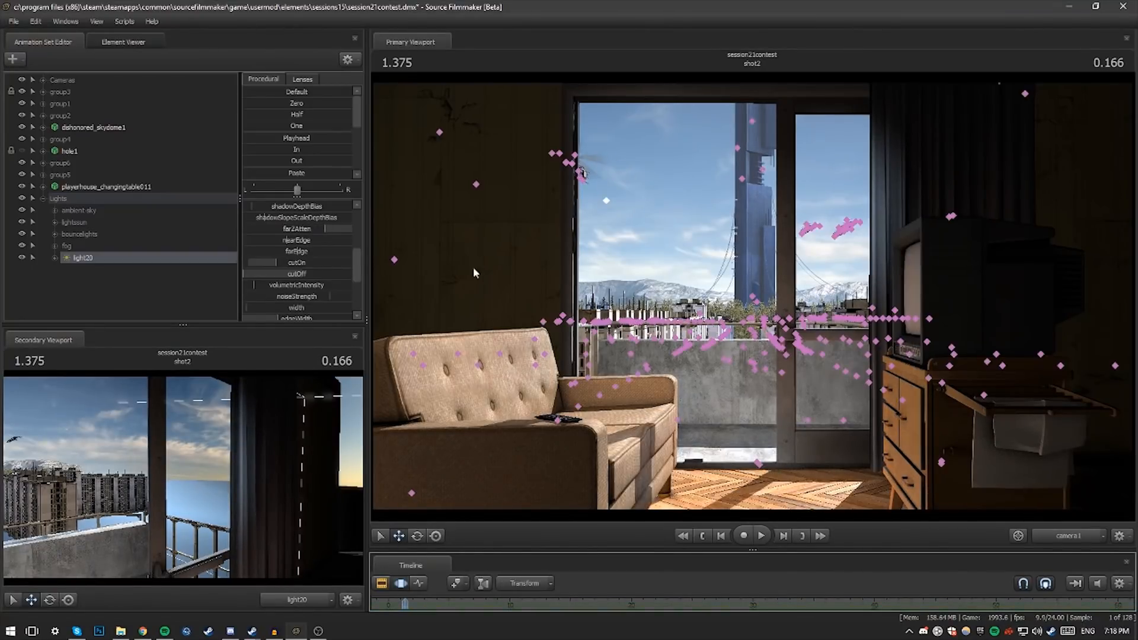